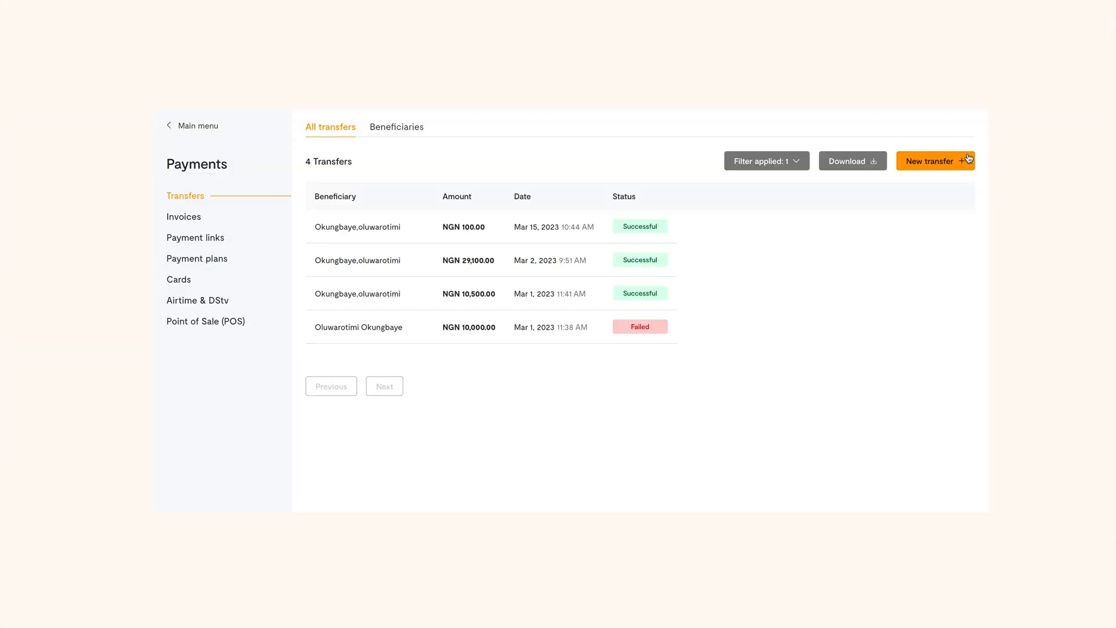
Show the New transfer options: bank account, mobile money, Barter and Flutterwave account.
{"action": "left_click", "coordinate": [934, 160]}
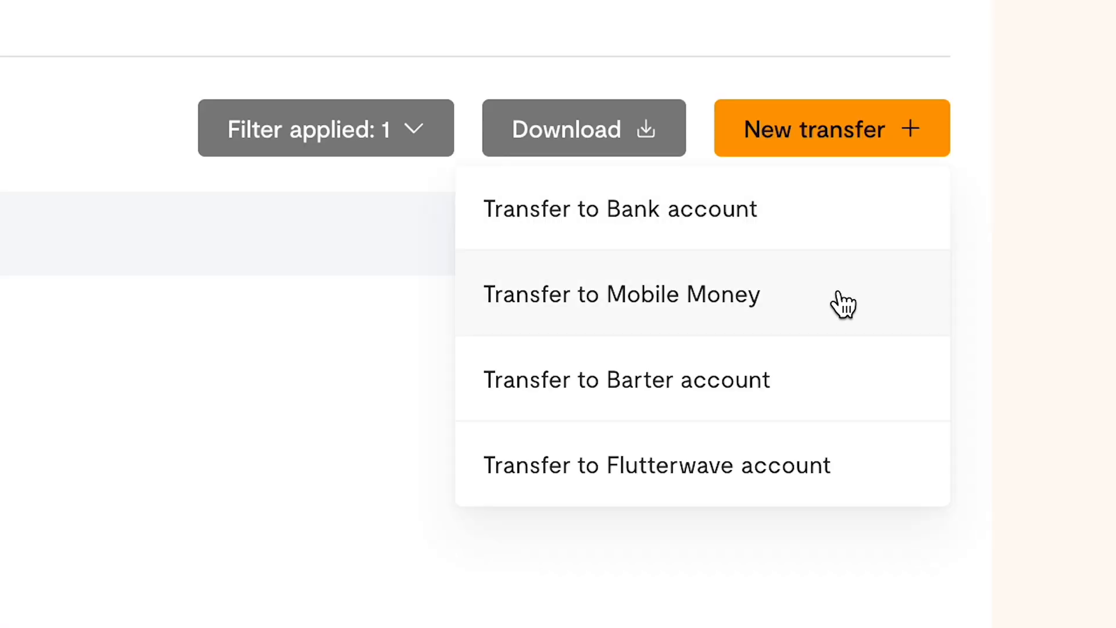
{"action": "mouse_move", "coordinate": [882, 478]}
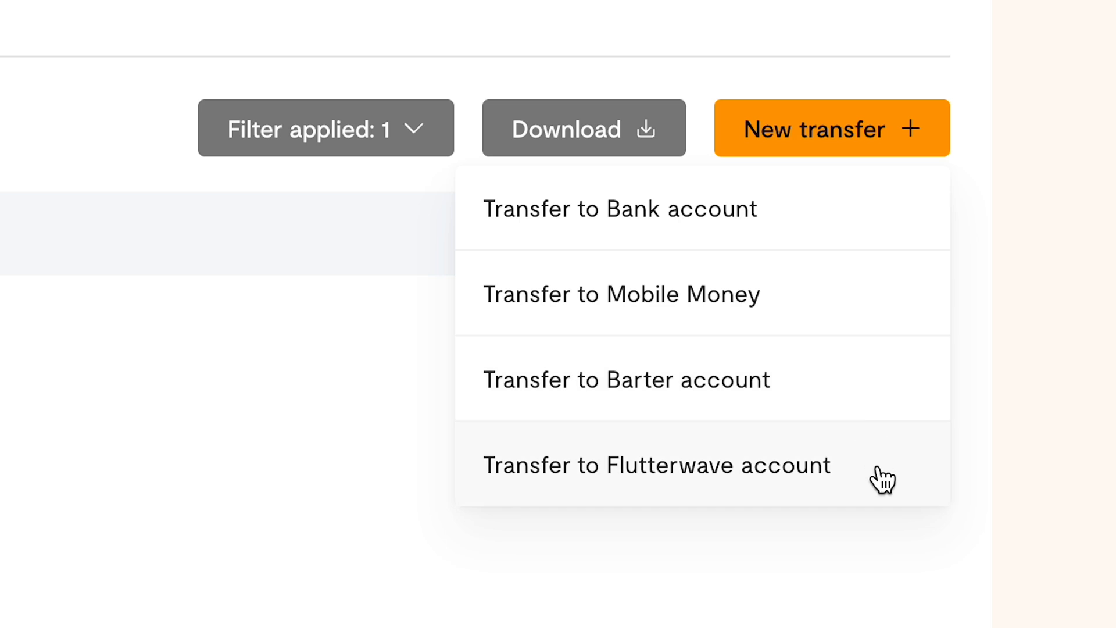
{"action": "mouse_move", "coordinate": [842, 390]}
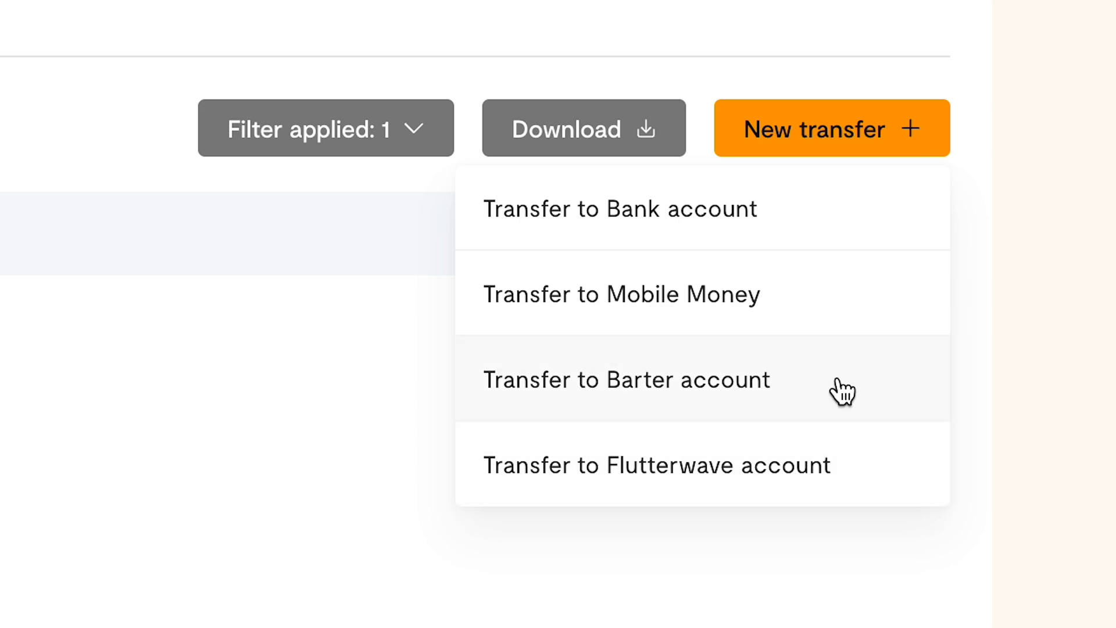
{"action": "mouse_move", "coordinate": [840, 374]}
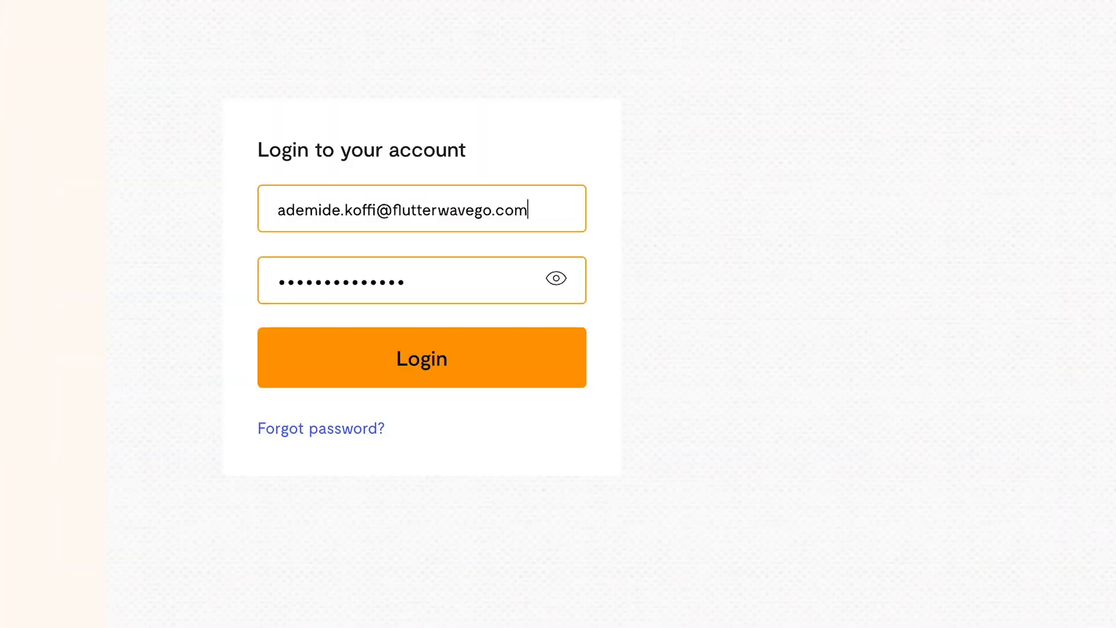
Log back in and return to the Transfers list showing four past transfers.
{"action": "left_click", "coordinate": [421, 357]}
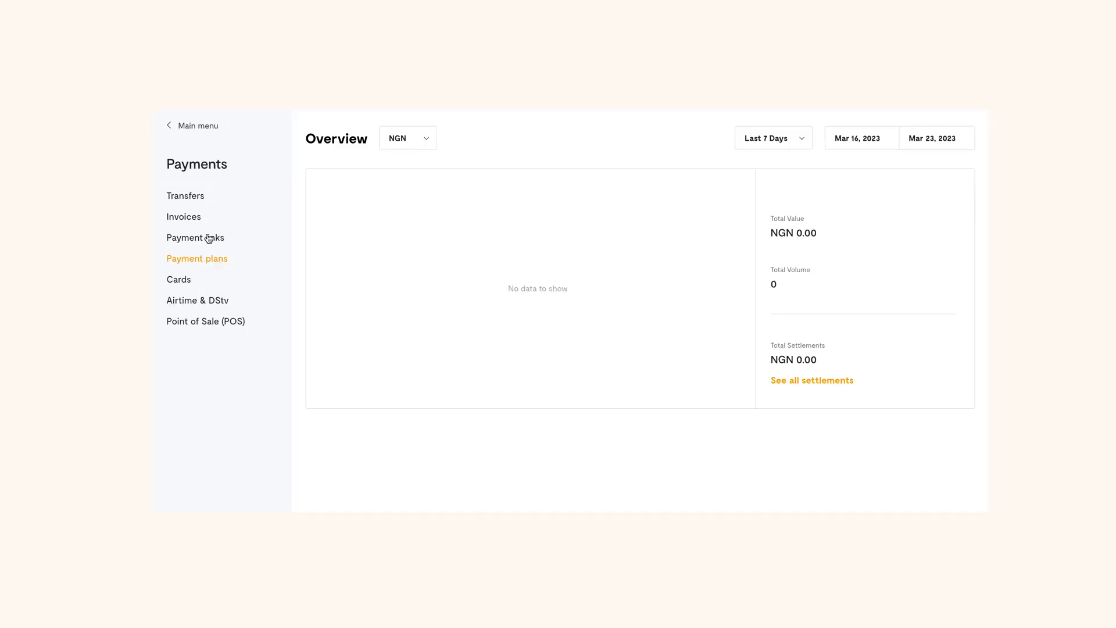
{"action": "left_click", "coordinate": [185, 196]}
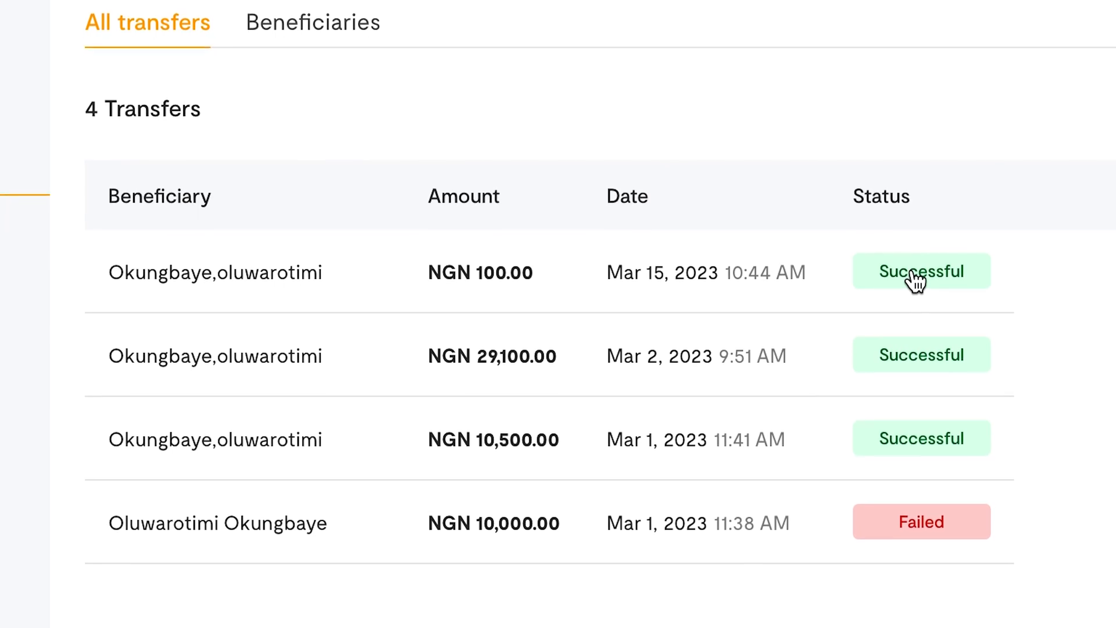
{"action": "scroll", "scroll_direction": "up", "scroll_amount": 3}
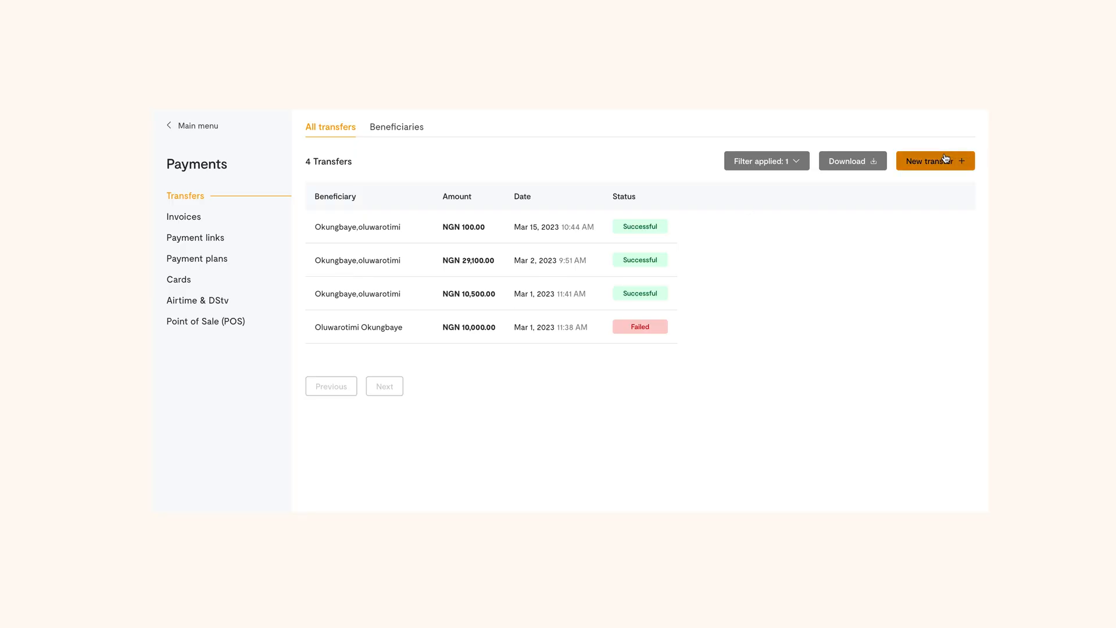
Begin a bank account transfer to a single individual.
{"action": "left_click", "coordinate": [934, 160]}
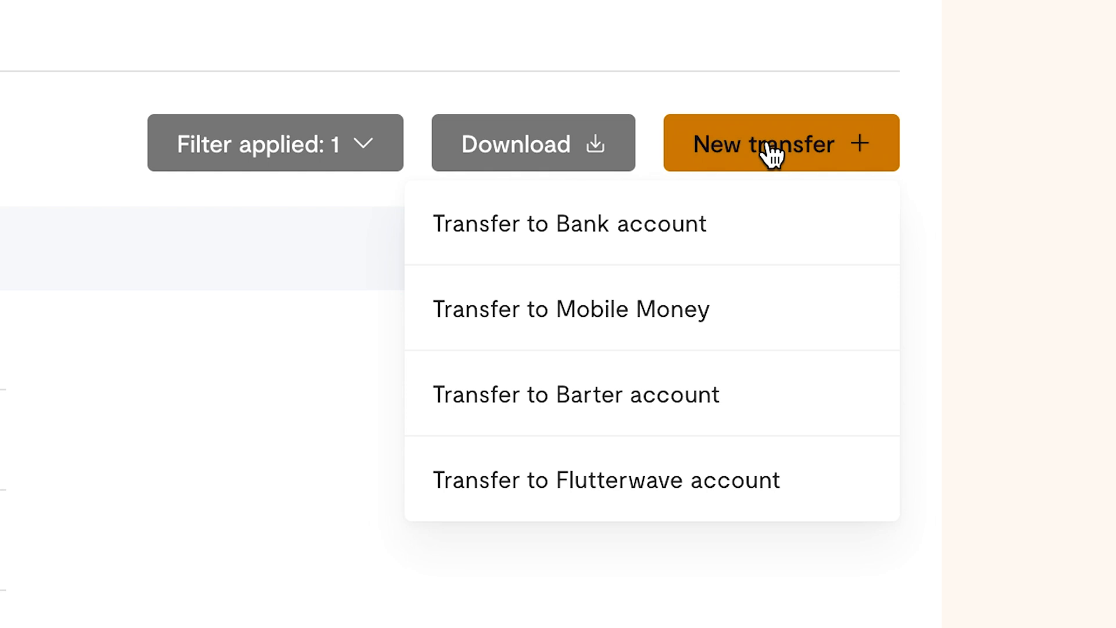
{"action": "left_click", "coordinate": [568, 222]}
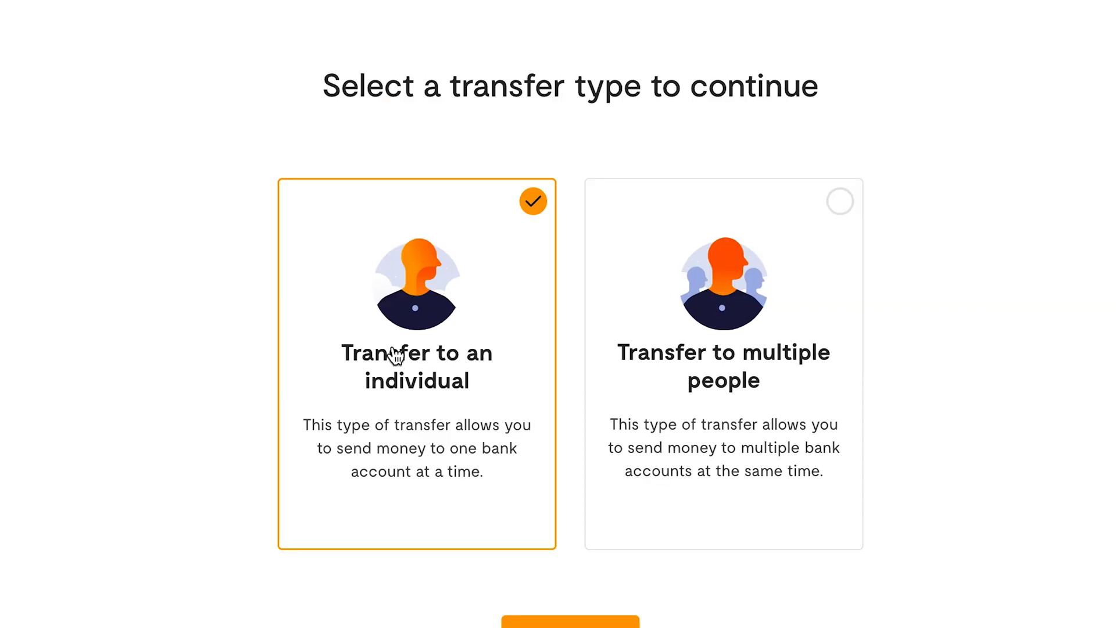
{"action": "mouse_move", "coordinate": [709, 329]}
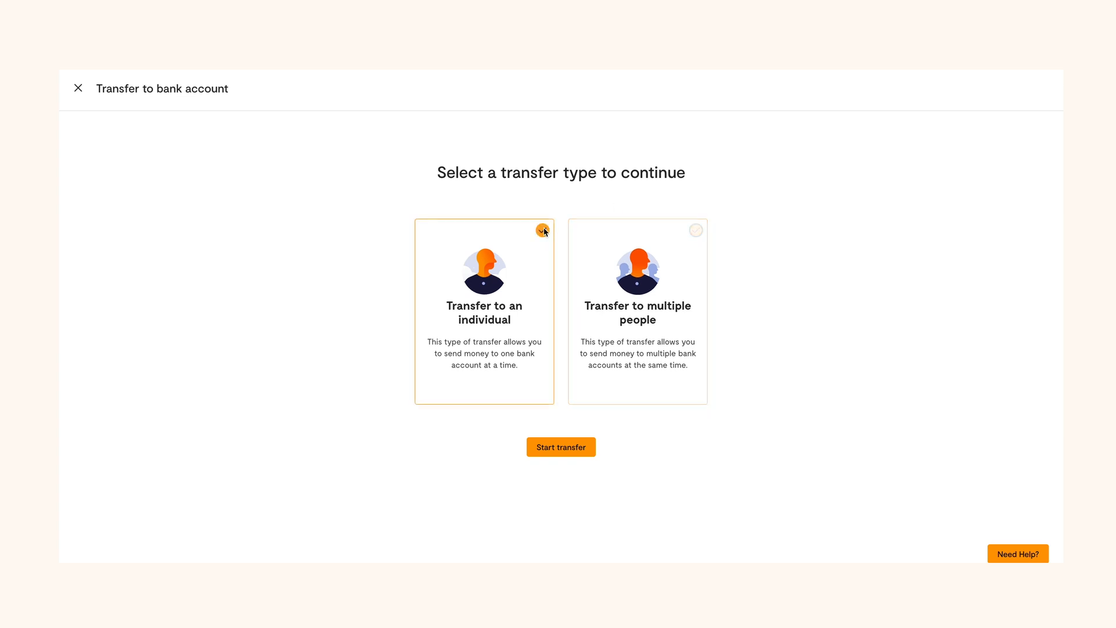
{"action": "left_click", "coordinate": [560, 446]}
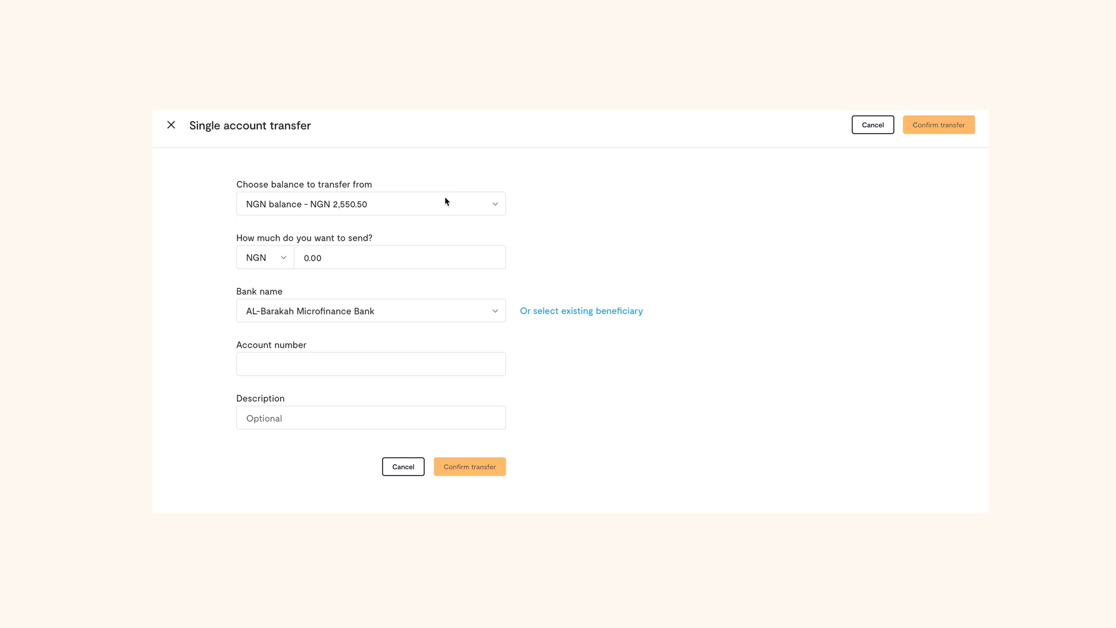
Pick the NGN balance, enter the amount, and add description 'Life is short, enjoy yourself'.
{"action": "left_click", "coordinate": [370, 204]}
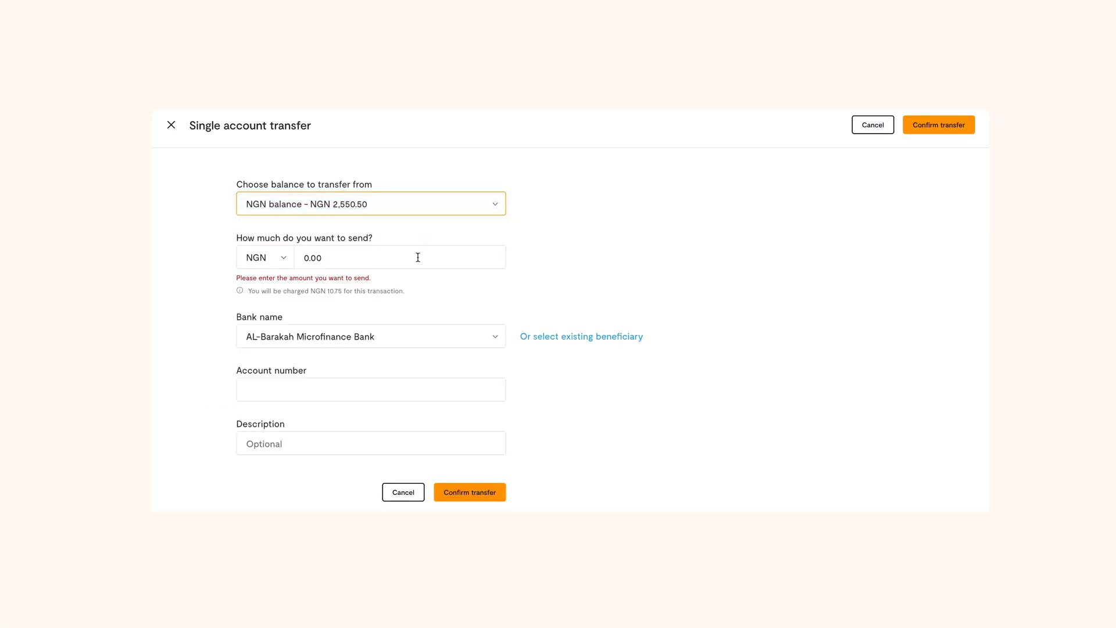
{"action": "left_click", "coordinate": [399, 257]}
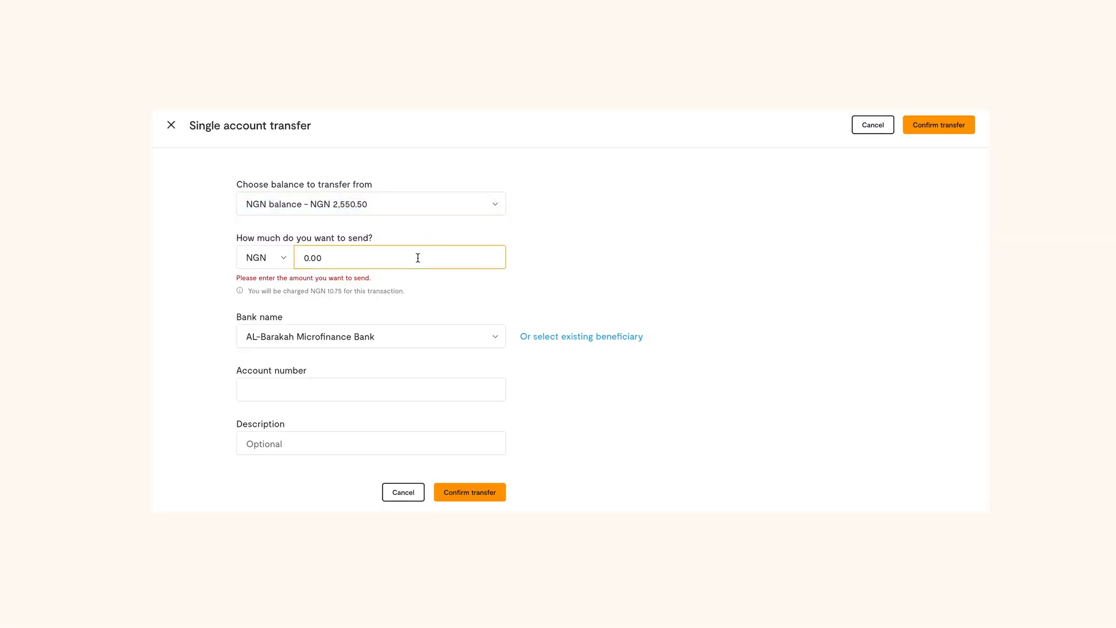
{"action": "type", "text": "0.10"}
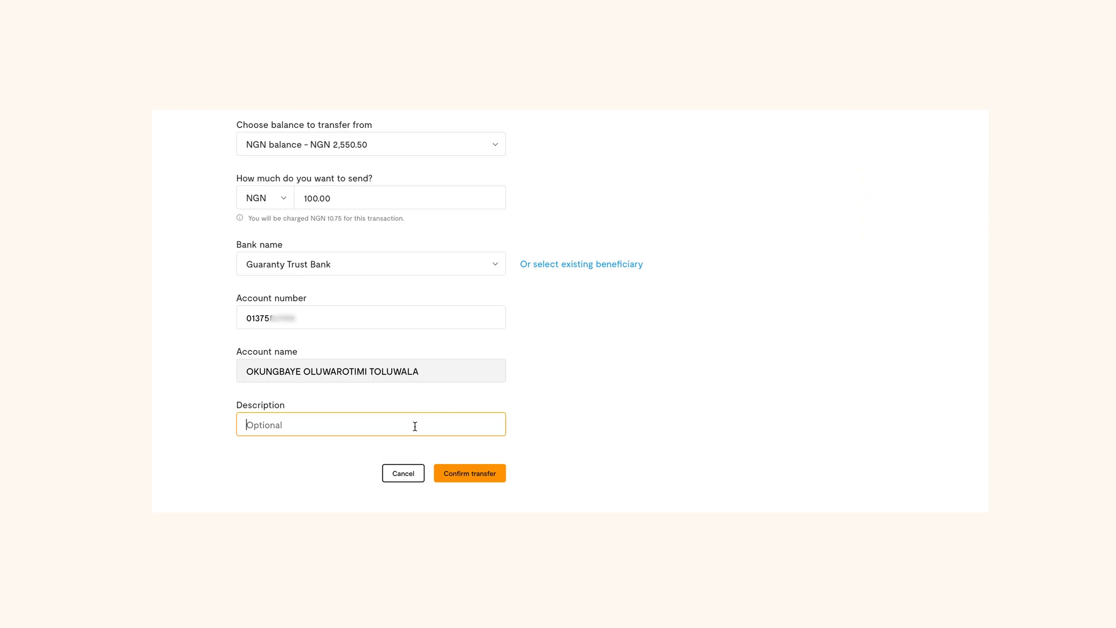
{"action": "type", "text": "Life is short, enjoy yours"}
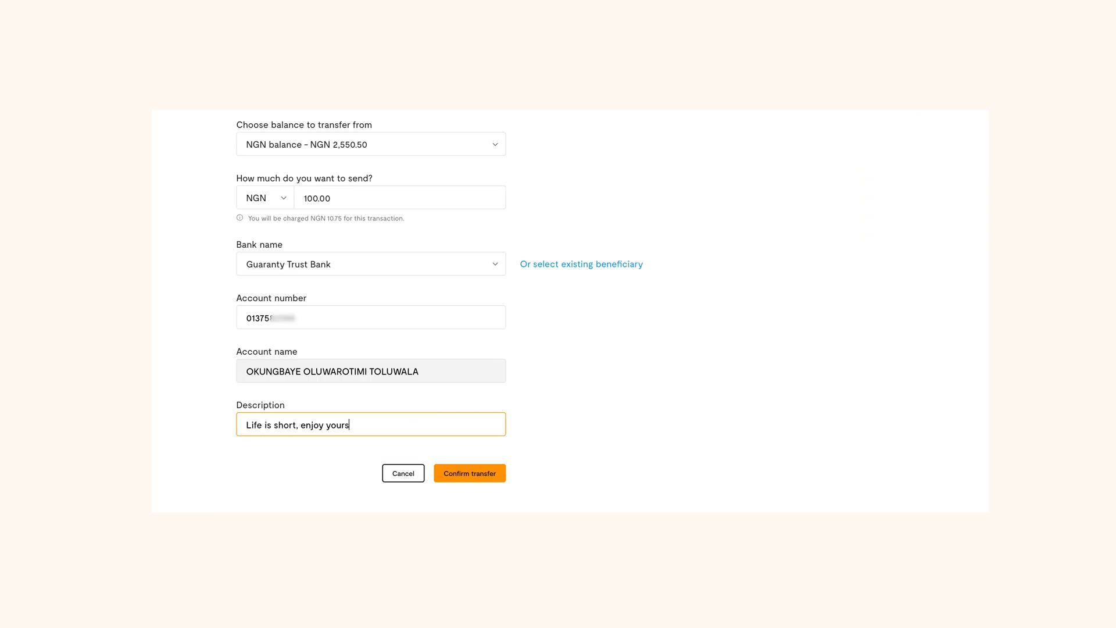
{"action": "type", "text": "elf"}
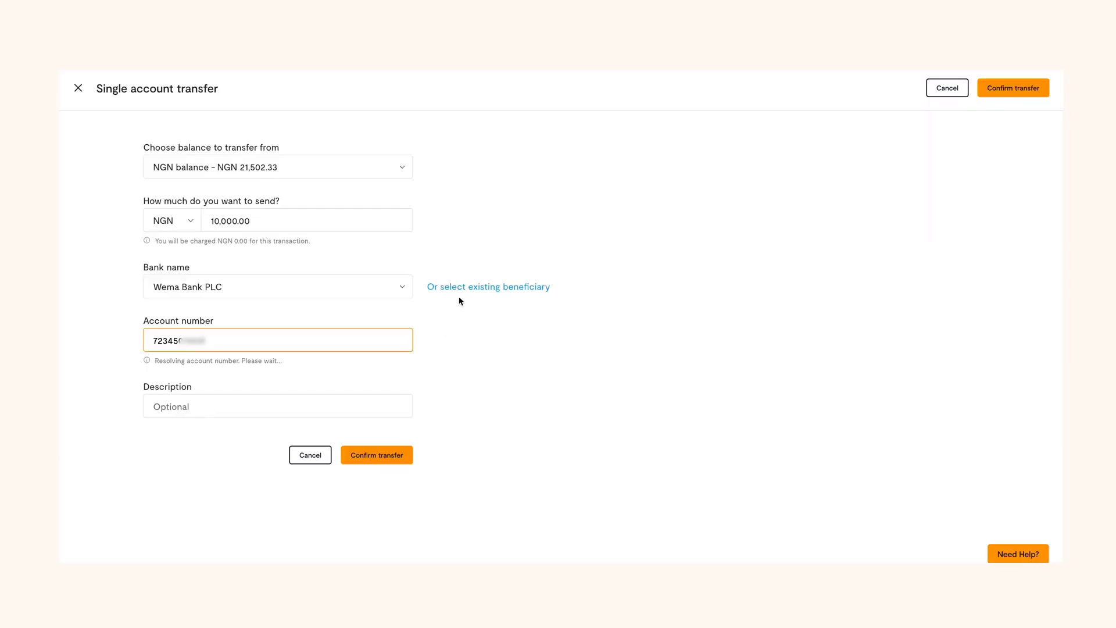
Switch to choosing an existing beneficiary and scroll through the saved beneficiaries list.
{"action": "left_click", "coordinate": [489, 286]}
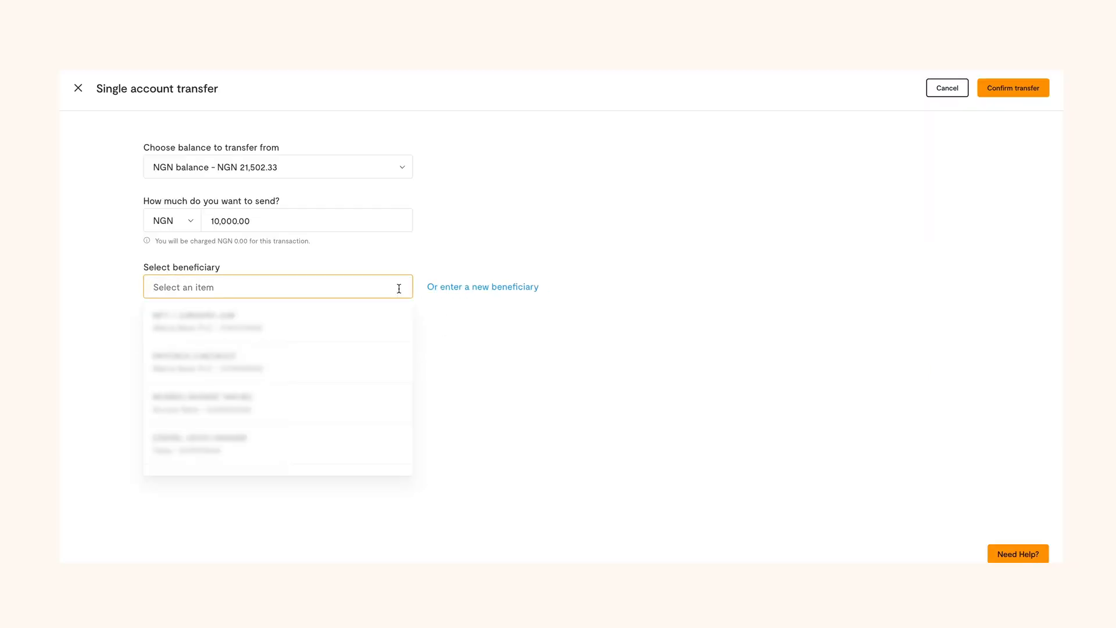
{"action": "scroll", "scroll_direction": "down", "scroll_amount": 3}
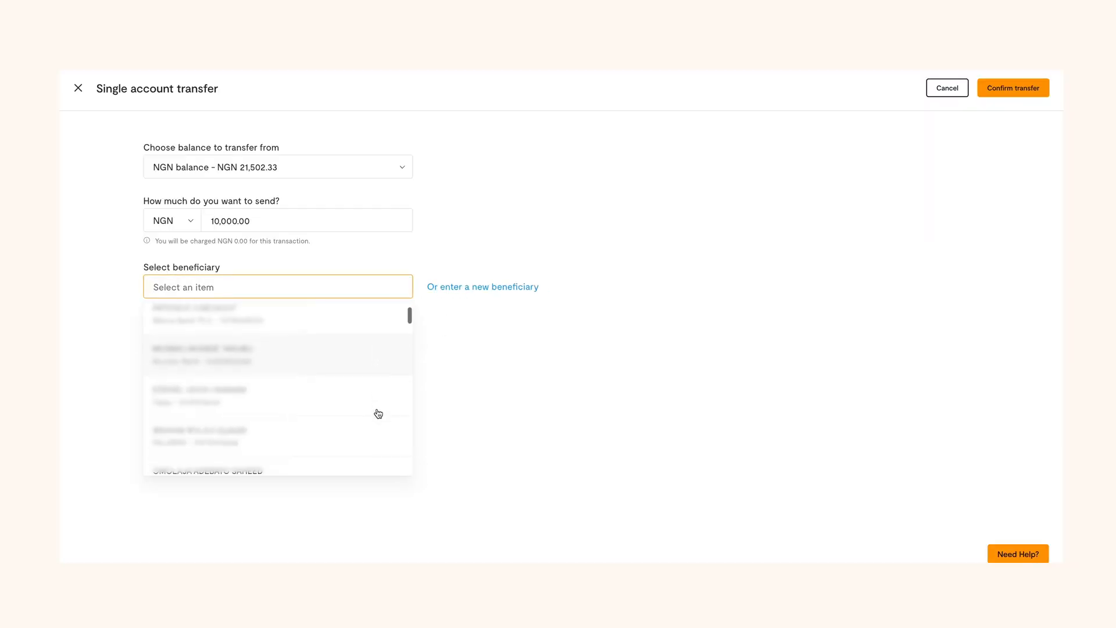
{"action": "scroll", "scroll_direction": "down", "scroll_amount": 3}
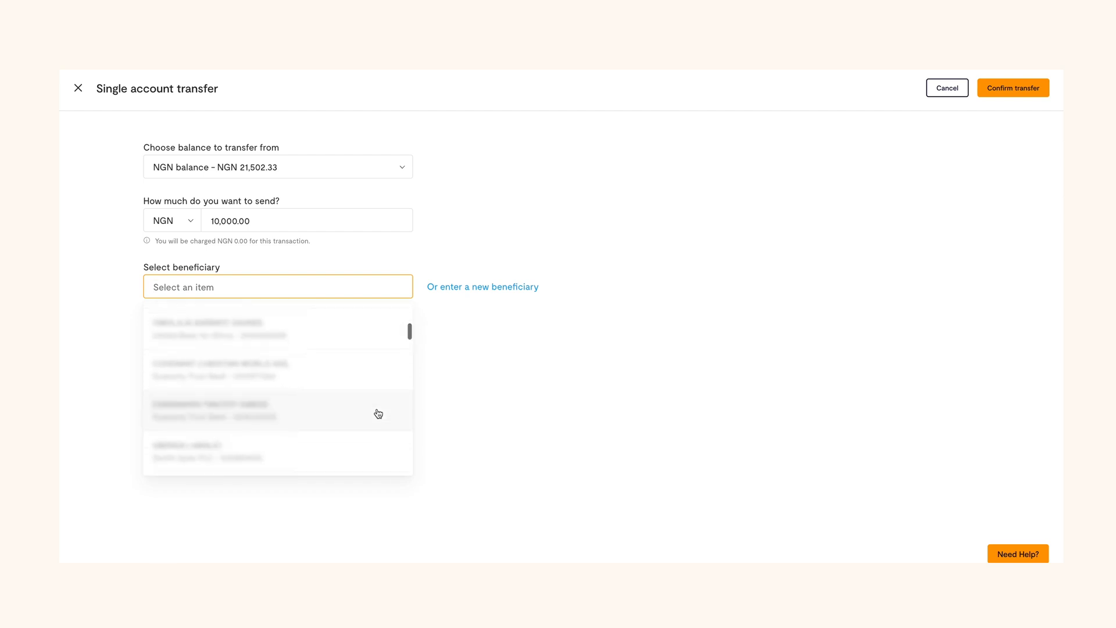
{"action": "scroll", "scroll_direction": "up", "scroll_amount": 3}
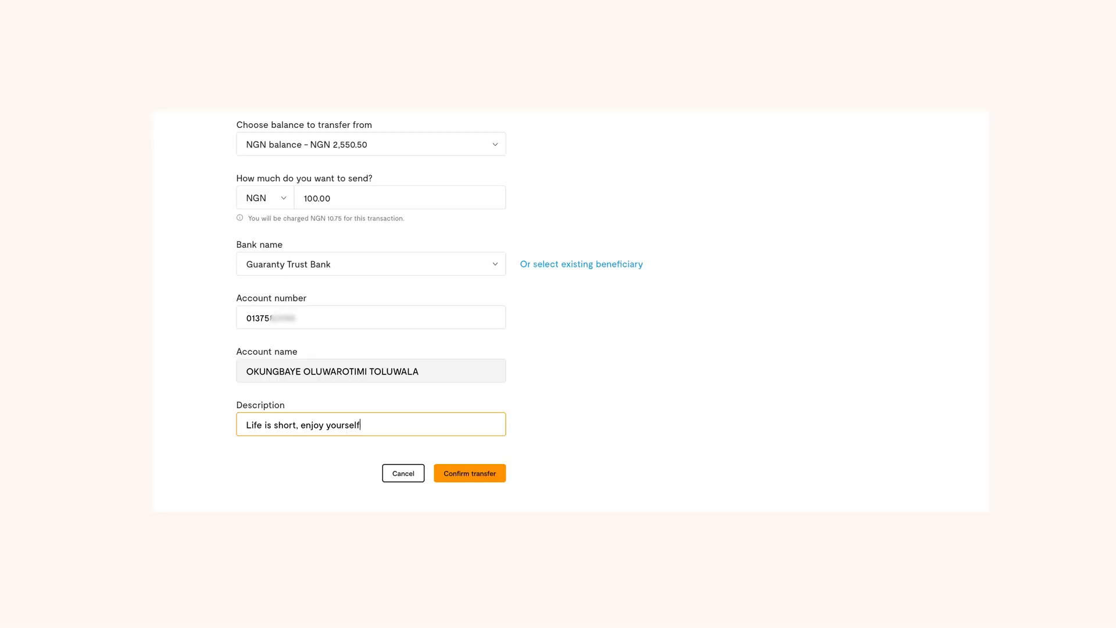
{"action": "left_click", "coordinate": [469, 472]}
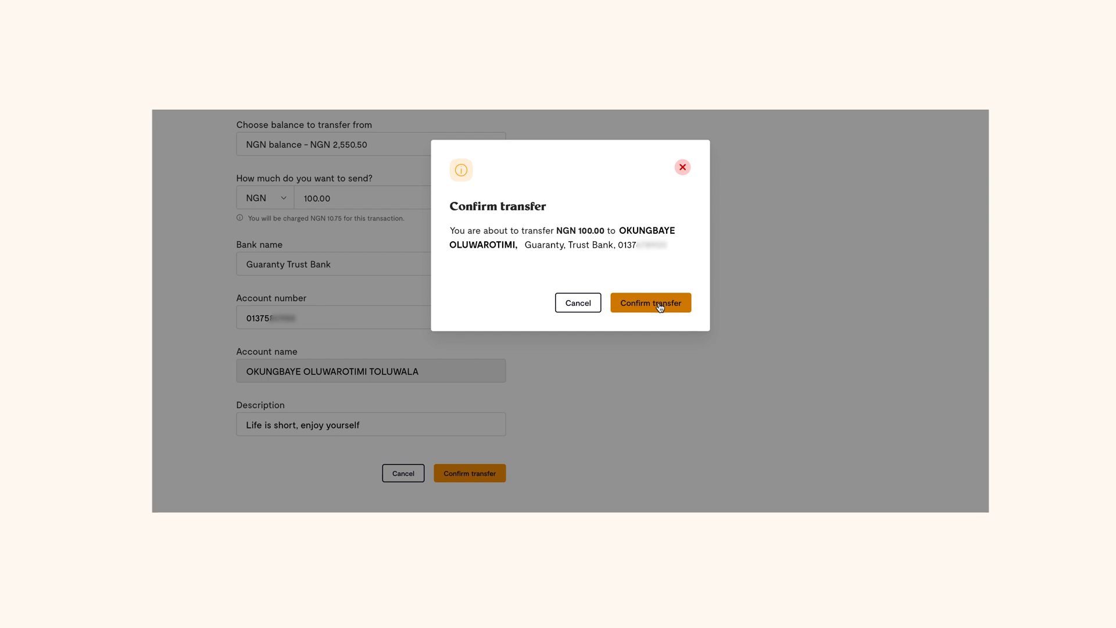
{"action": "left_click", "coordinate": [649, 302]}
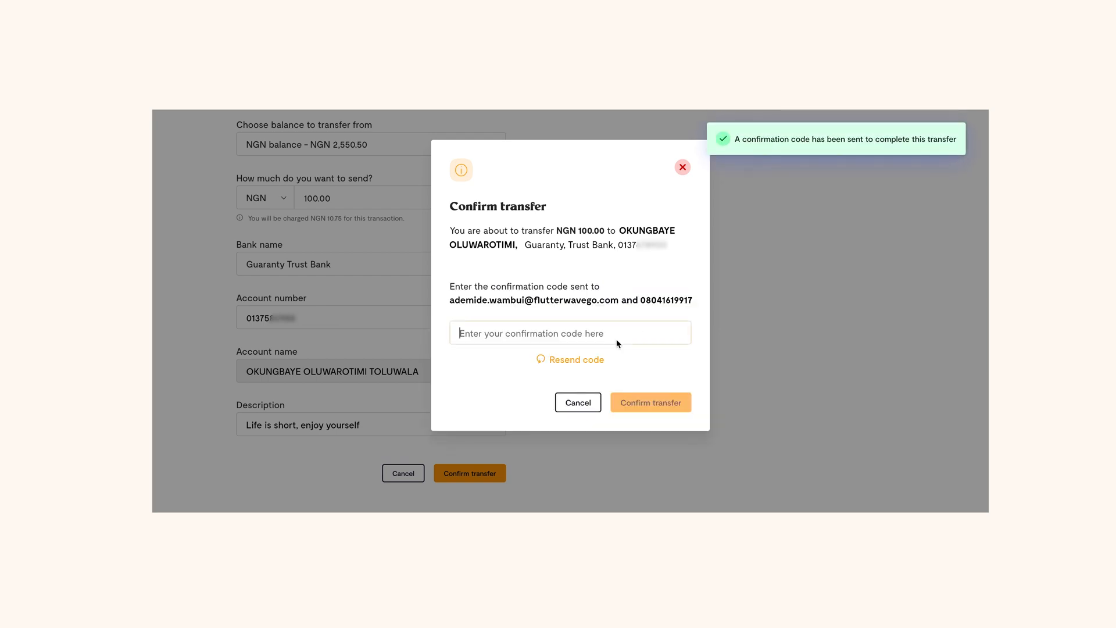
{"action": "left_click", "coordinate": [568, 332]}
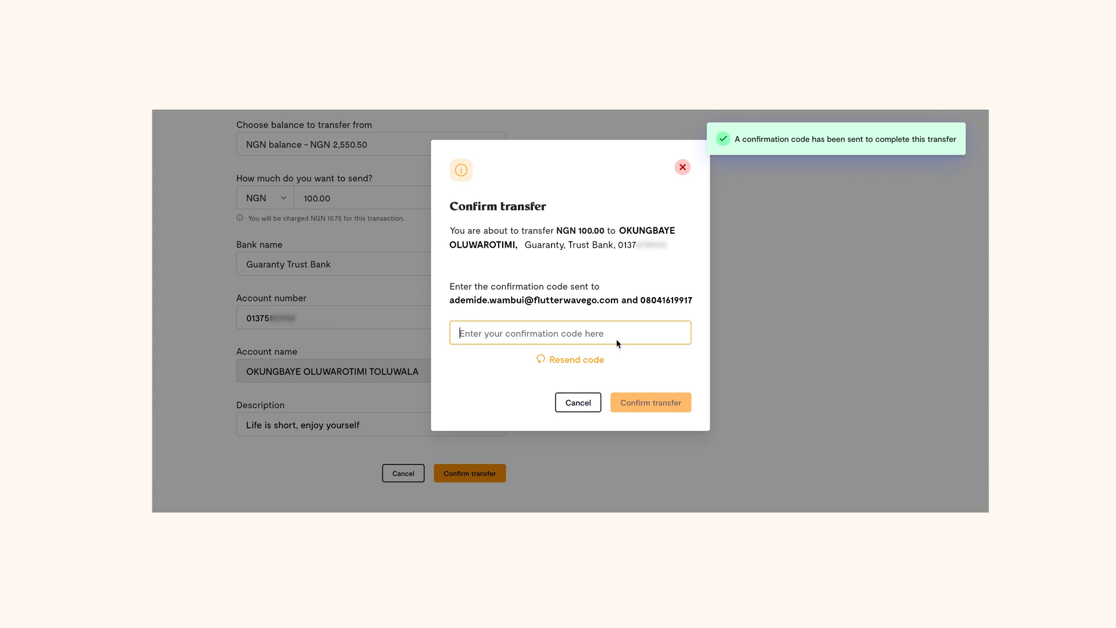
{"action": "mouse_move", "coordinate": [615, 330]}
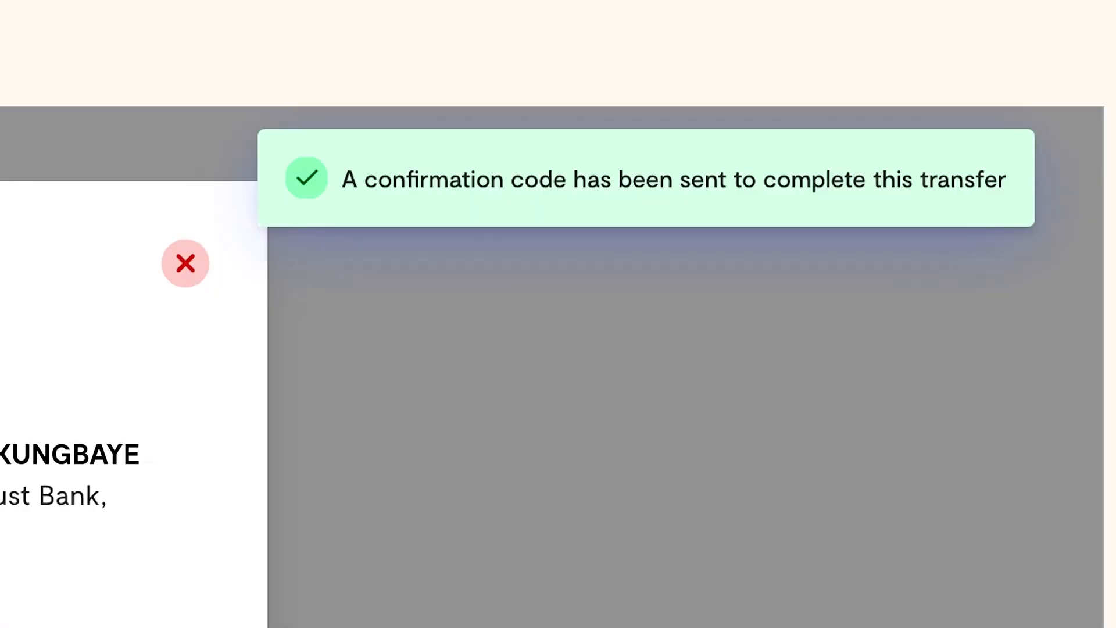
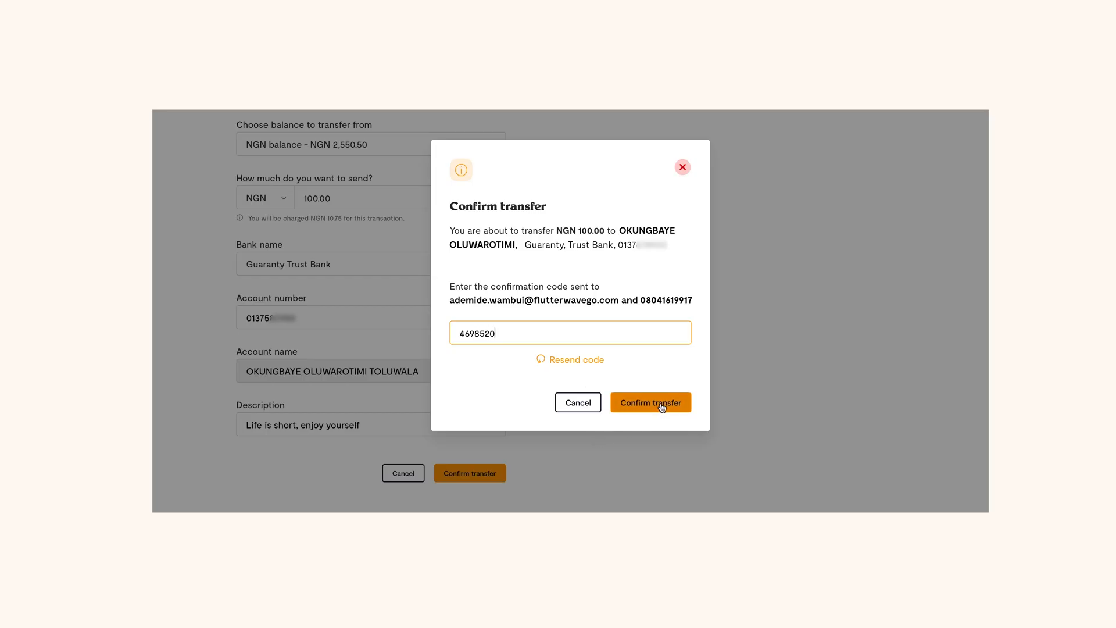
{"action": "left_click", "coordinate": [650, 402]}
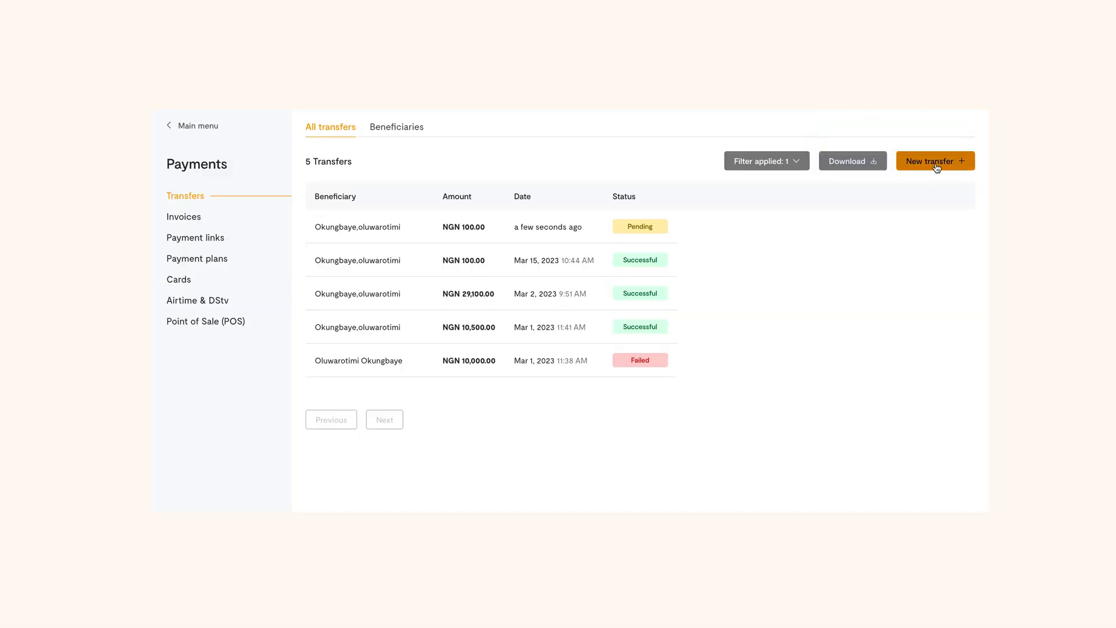
Begin a new transfer to multiple people through the bulk upload form.
{"action": "left_click", "coordinate": [935, 161]}
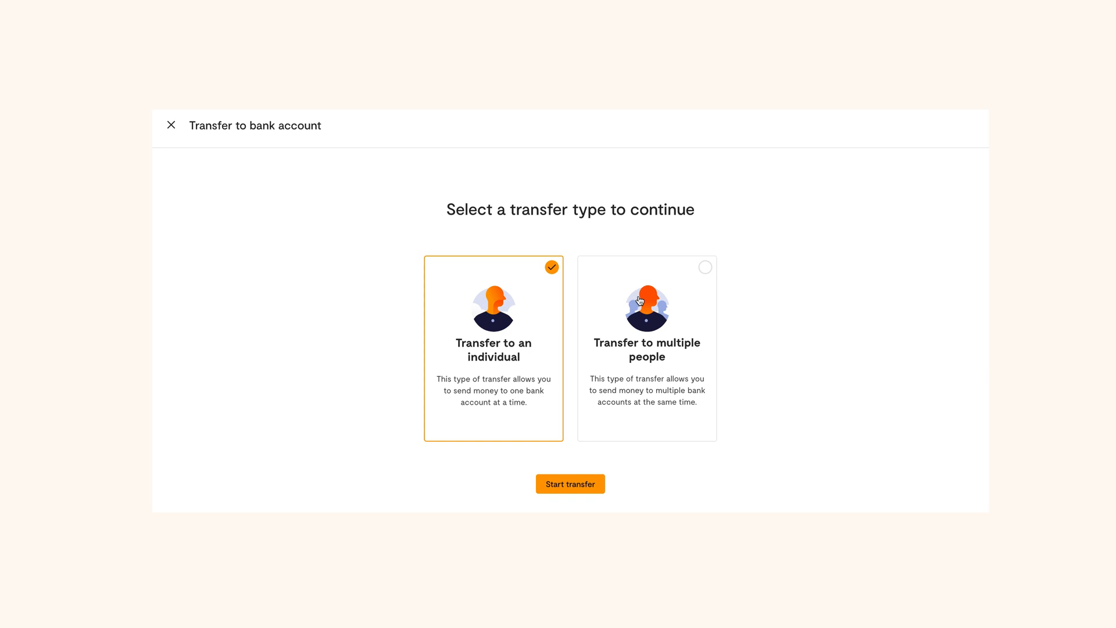
{"action": "left_click", "coordinate": [645, 348]}
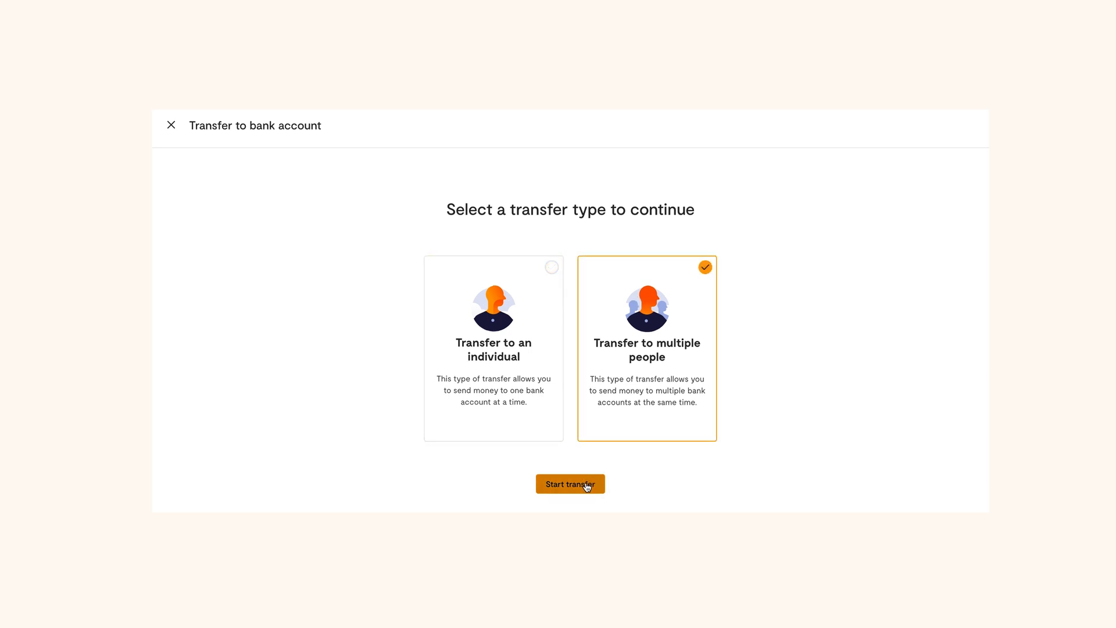
{"action": "left_click", "coordinate": [570, 484]}
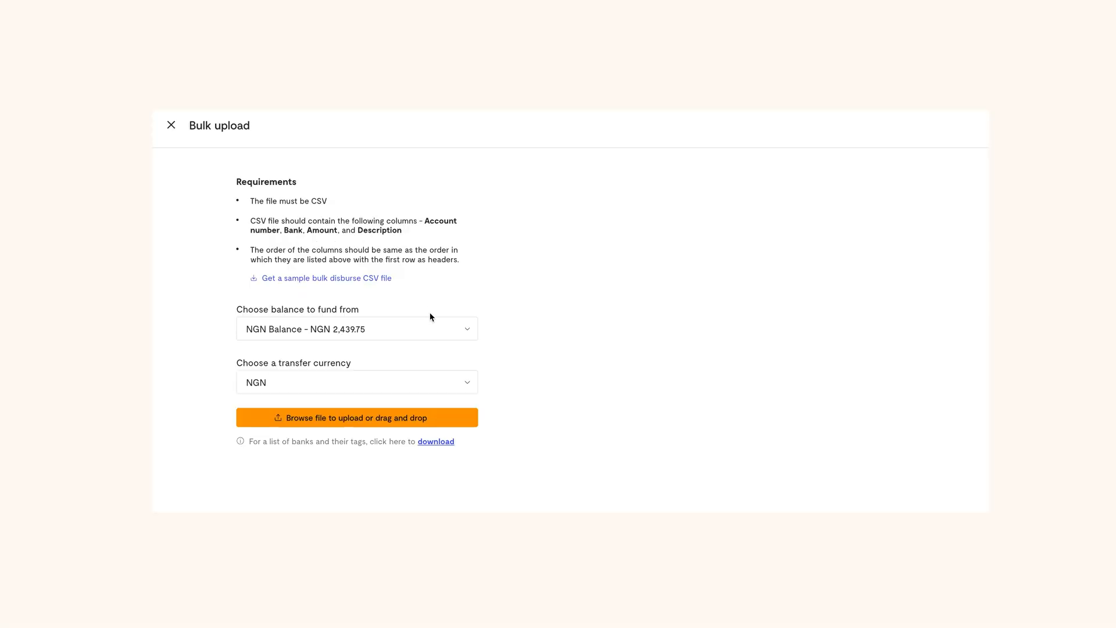
Fund the bulk upload from the NGN balance (2,439.75) with NGN as currency.
{"action": "left_click", "coordinate": [356, 328]}
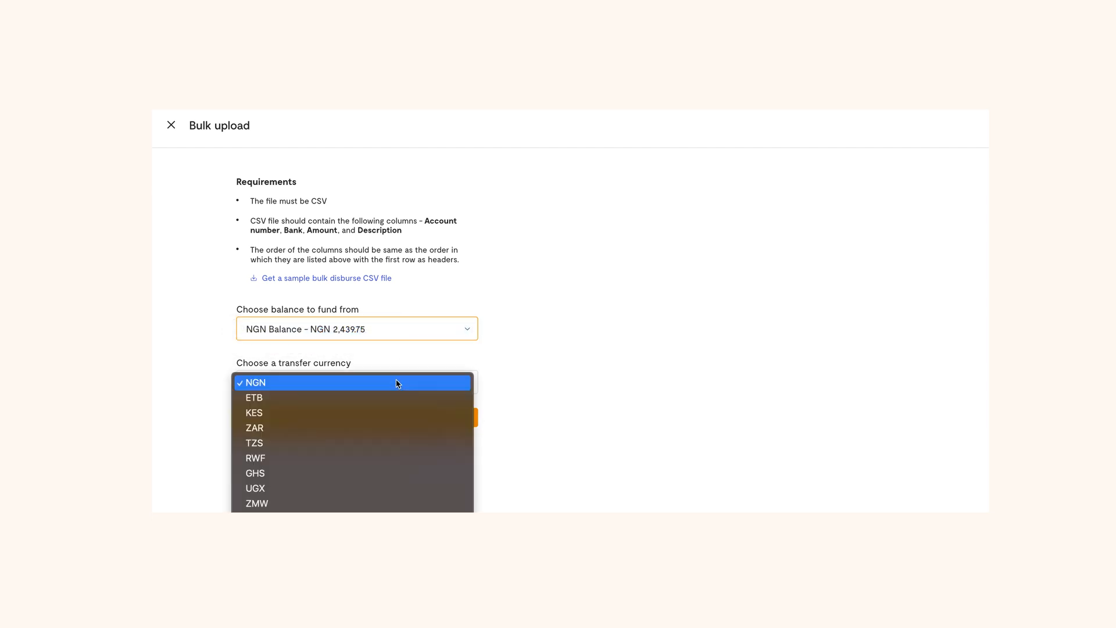
{"action": "left_click", "coordinate": [254, 383]}
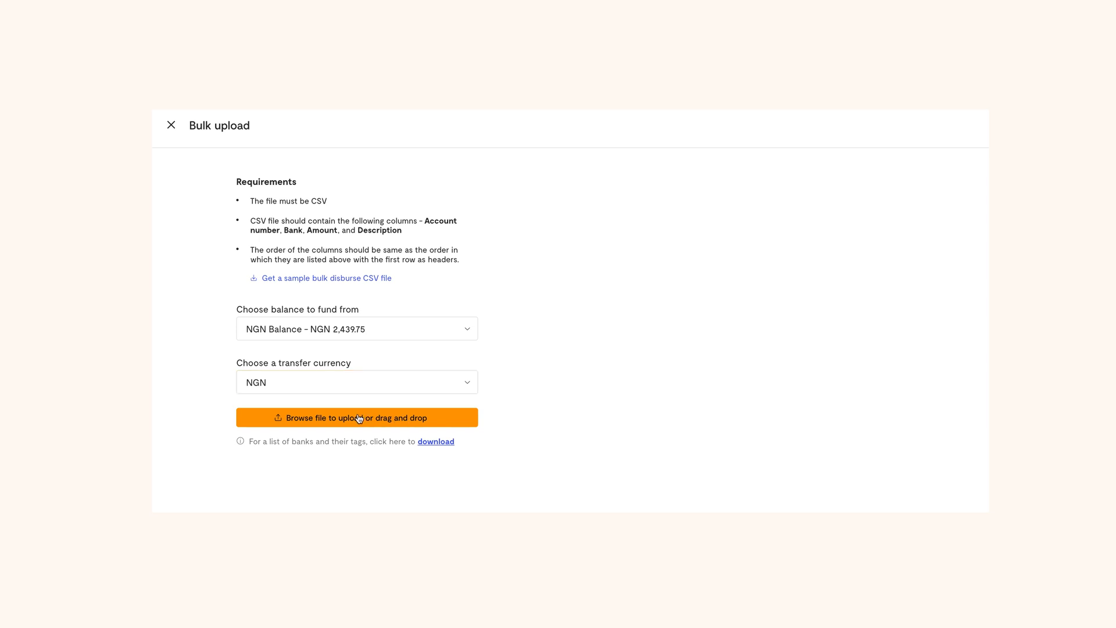
Upload the CSV listing three verified NGN 100.00 transfers to Stanbic IBTC and Guaranty Trust accounts.
{"action": "left_click", "coordinate": [355, 417]}
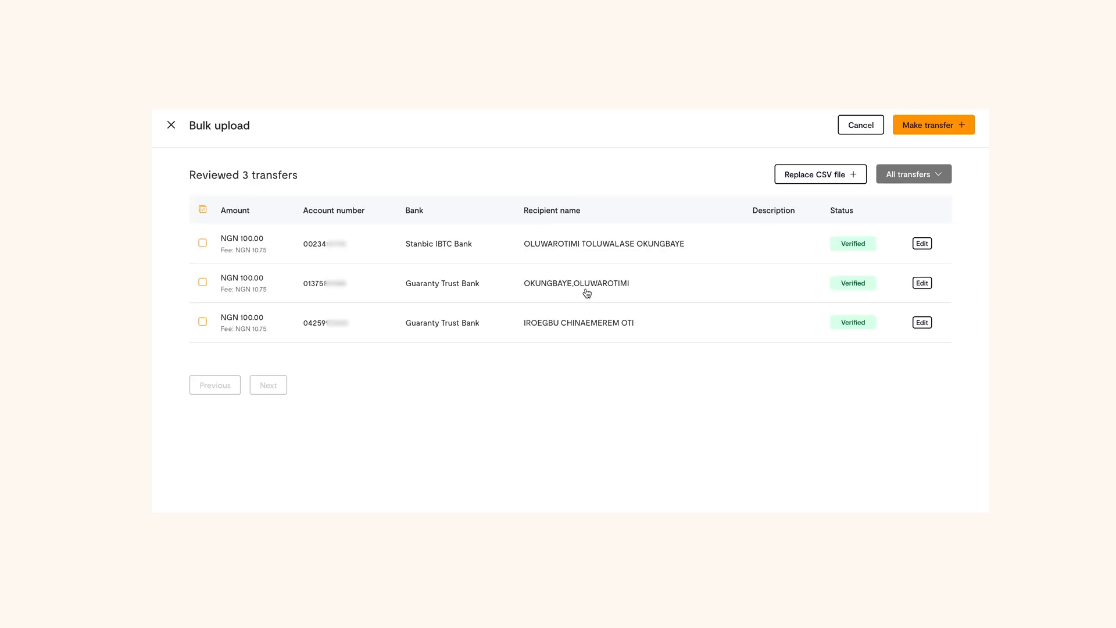
{"action": "mouse_move", "coordinate": [602, 354]}
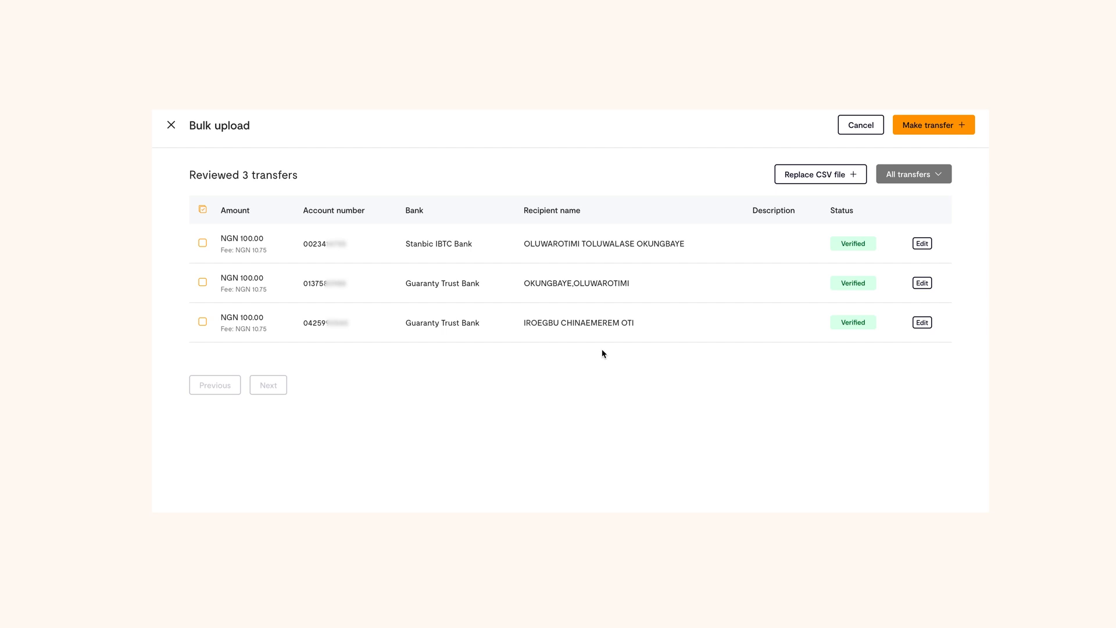
{"action": "mouse_move", "coordinate": [910, 111]}
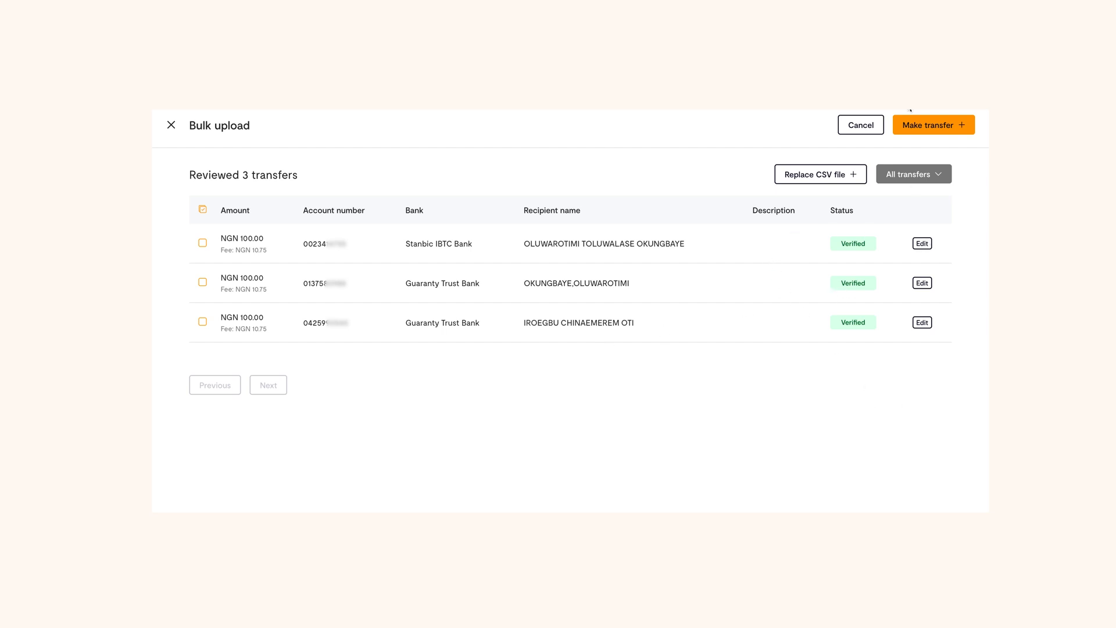
{"action": "left_click", "coordinate": [932, 124]}
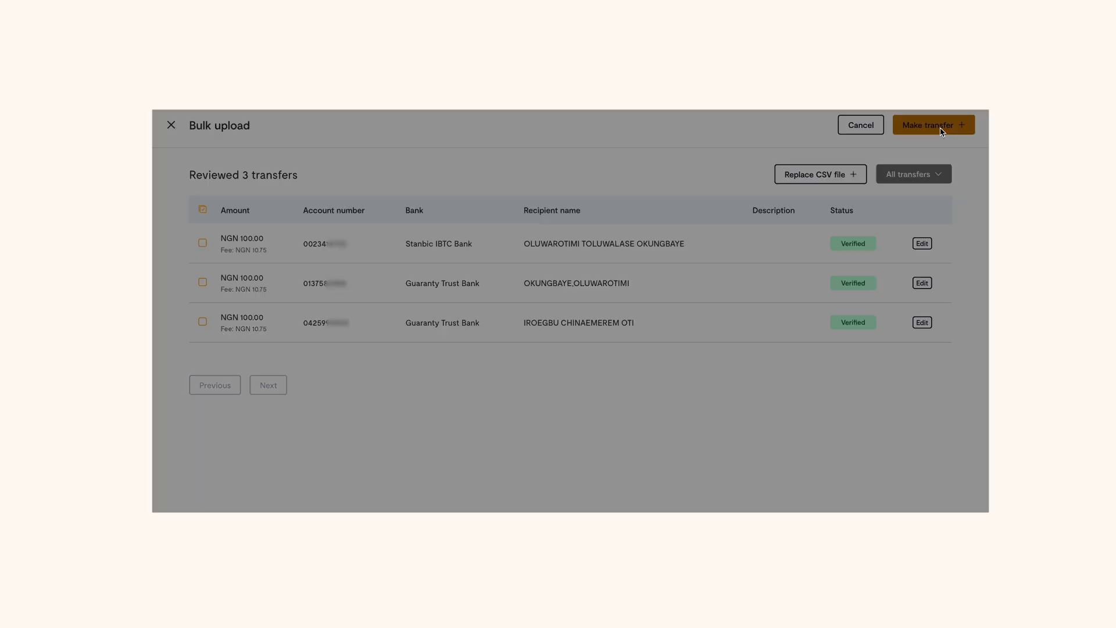
{"action": "left_click", "coordinate": [932, 124]}
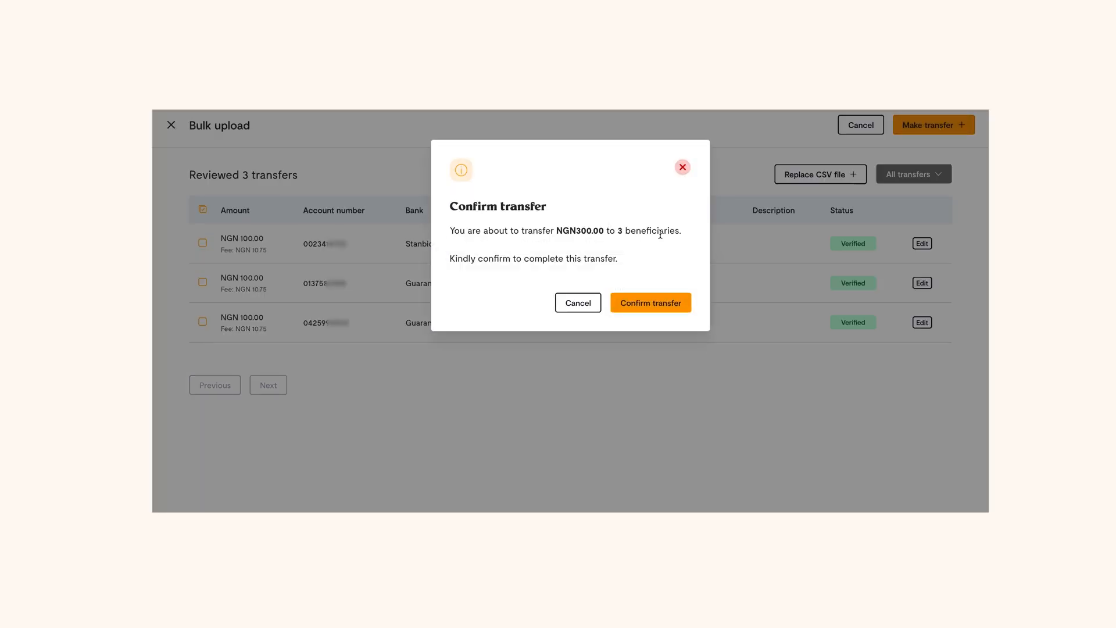
{"action": "mouse_move", "coordinate": [649, 302]}
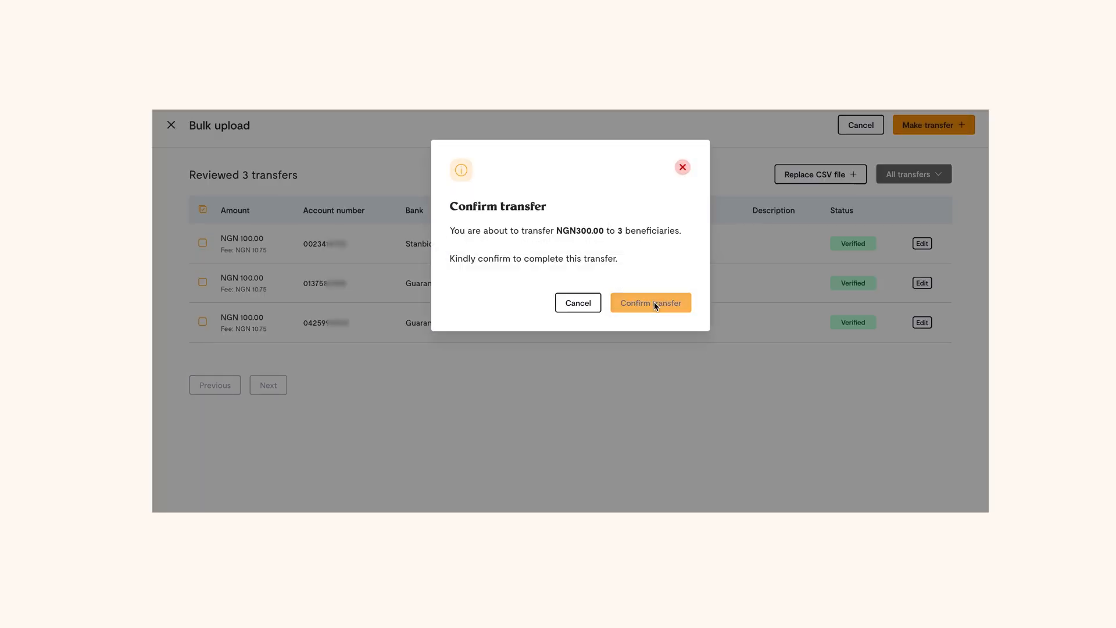
{"action": "left_click", "coordinate": [649, 301]}
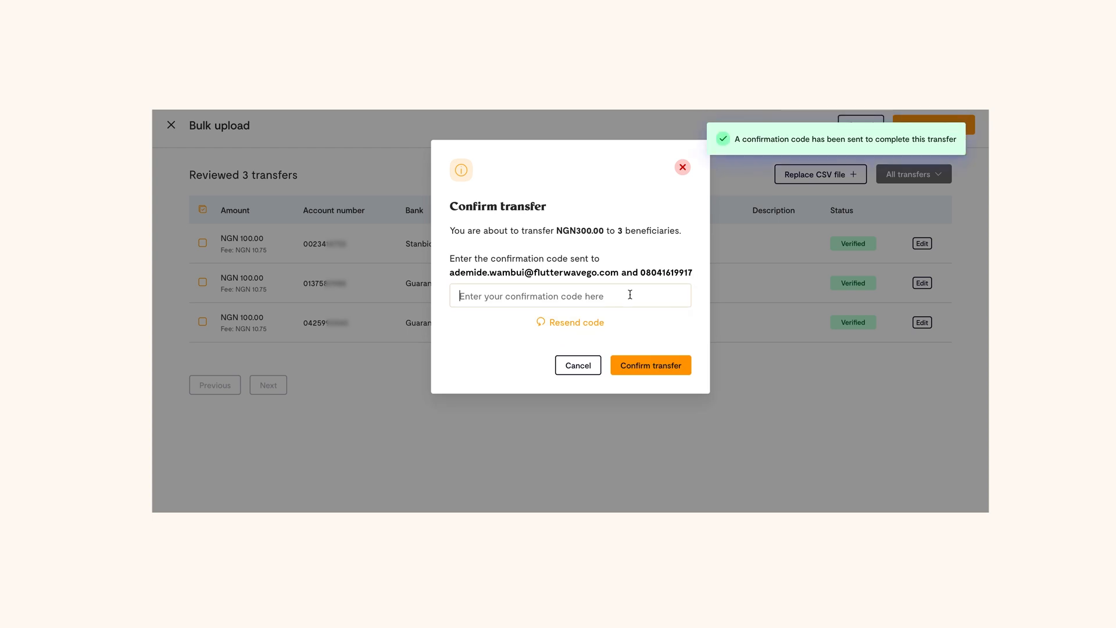
{"action": "left_click", "coordinate": [569, 295]}
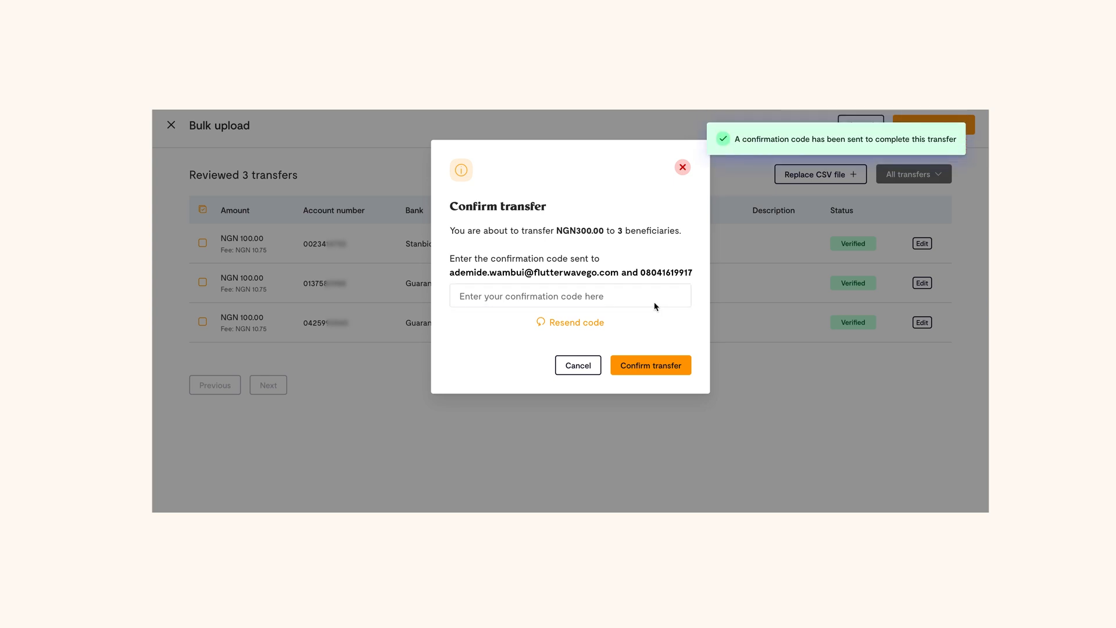
{"action": "left_click", "coordinate": [570, 295]}
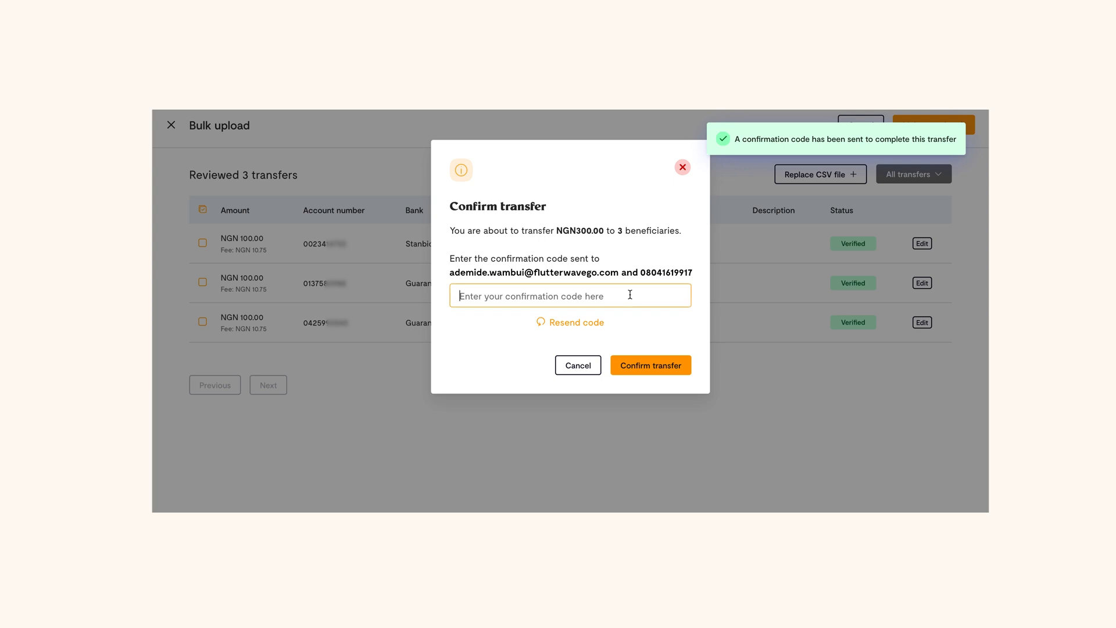
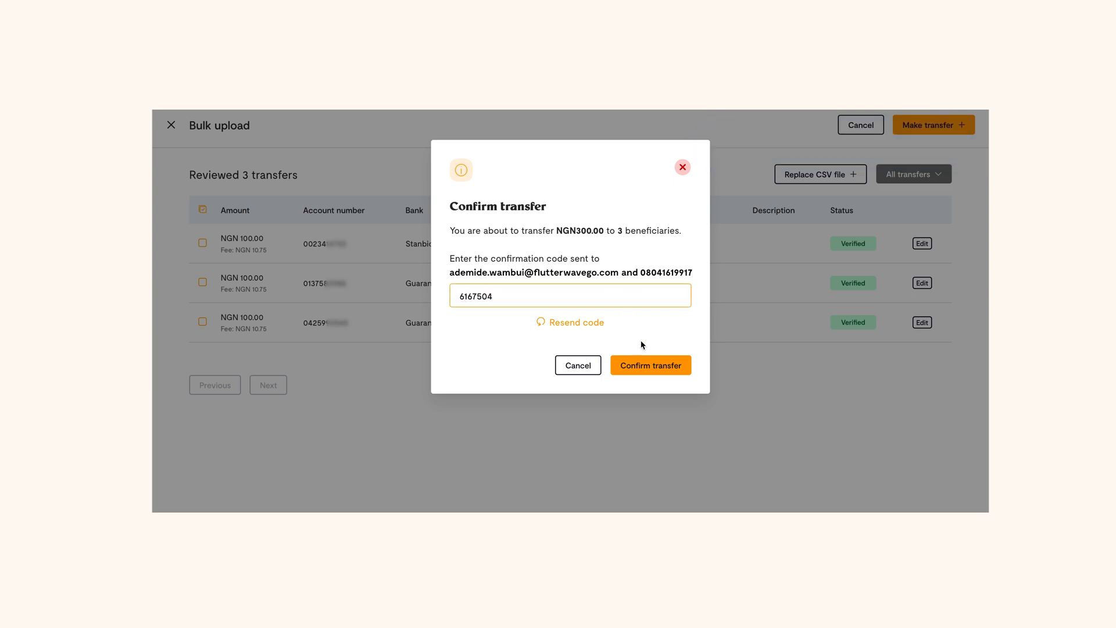
{"action": "left_click", "coordinate": [649, 365]}
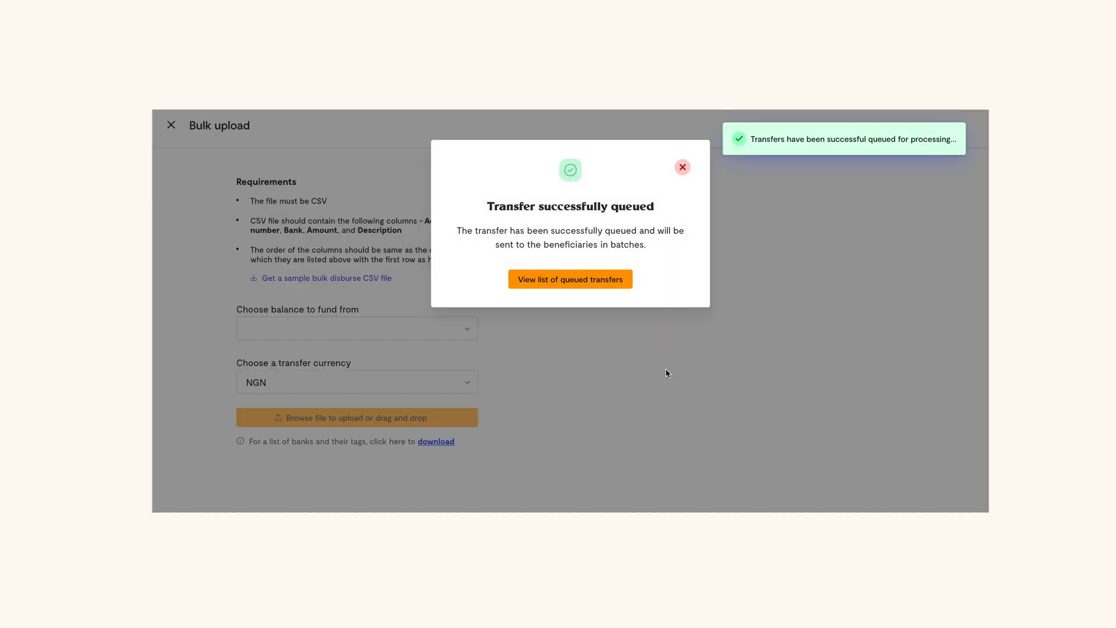